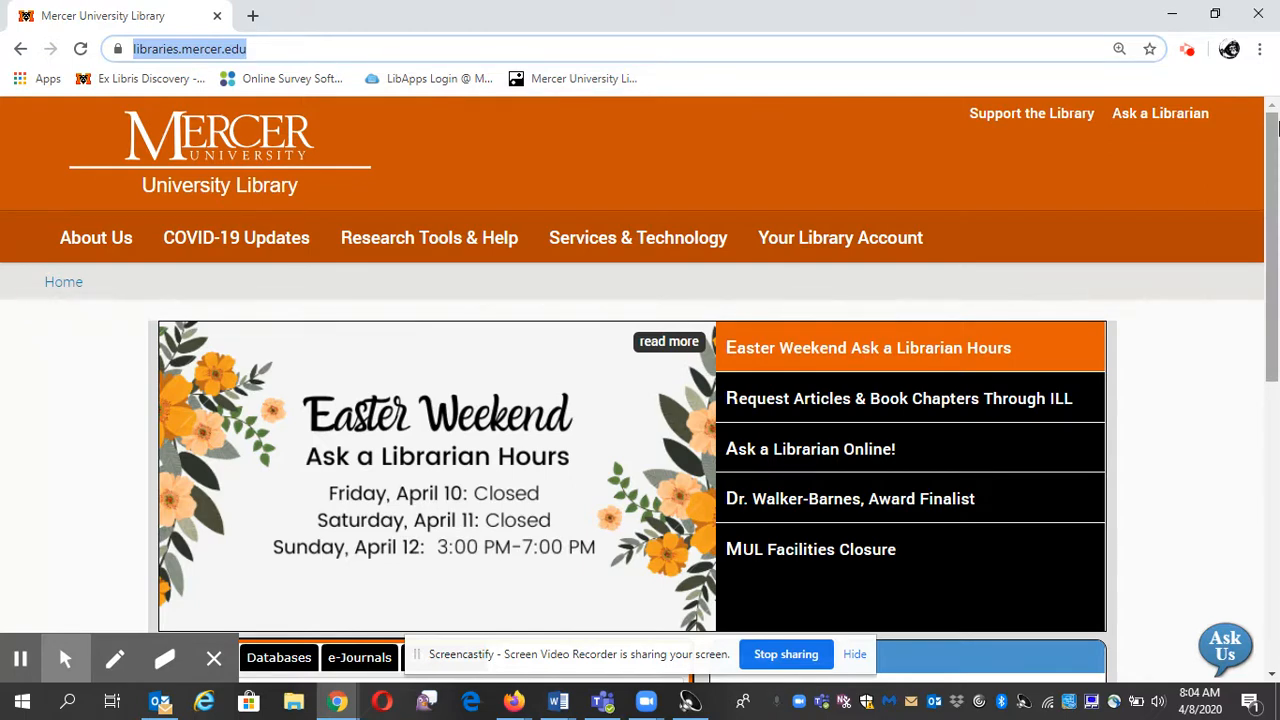
Step: Search the Discovery box for 'sneakers and diabetes' using the 'sneaker' suggestion
scroll(down, 3)
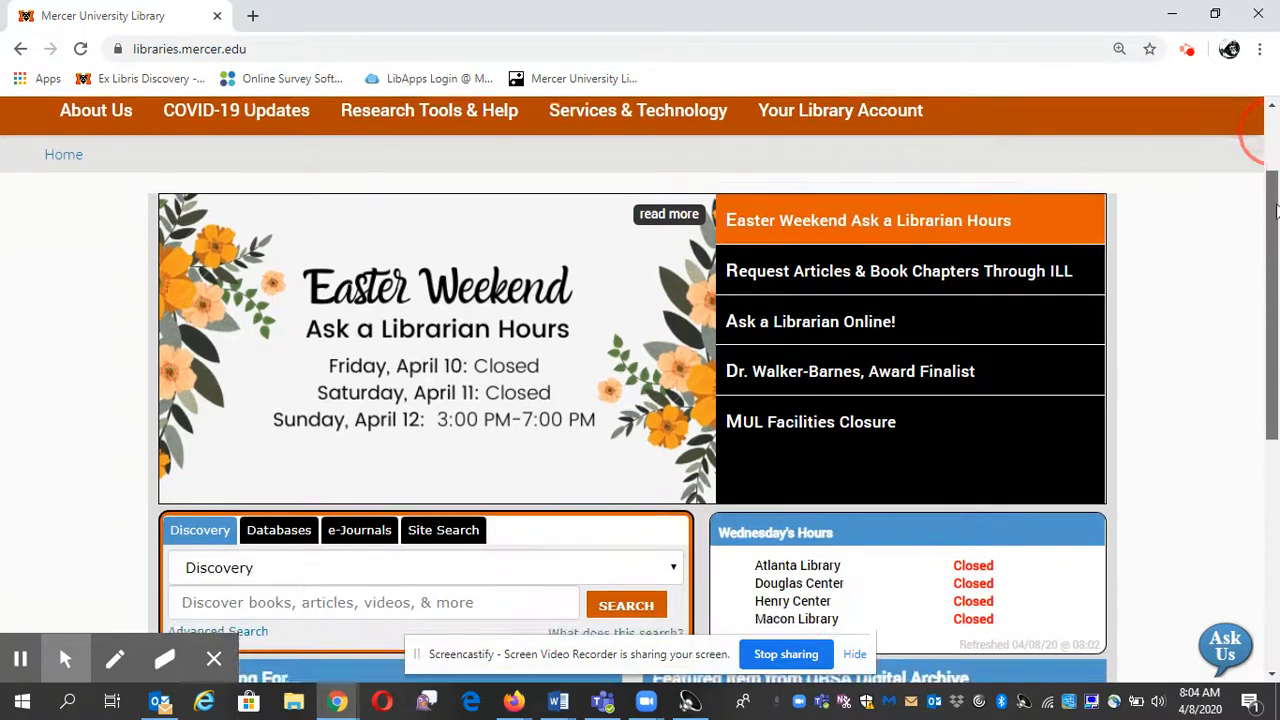
scroll(down, 3)
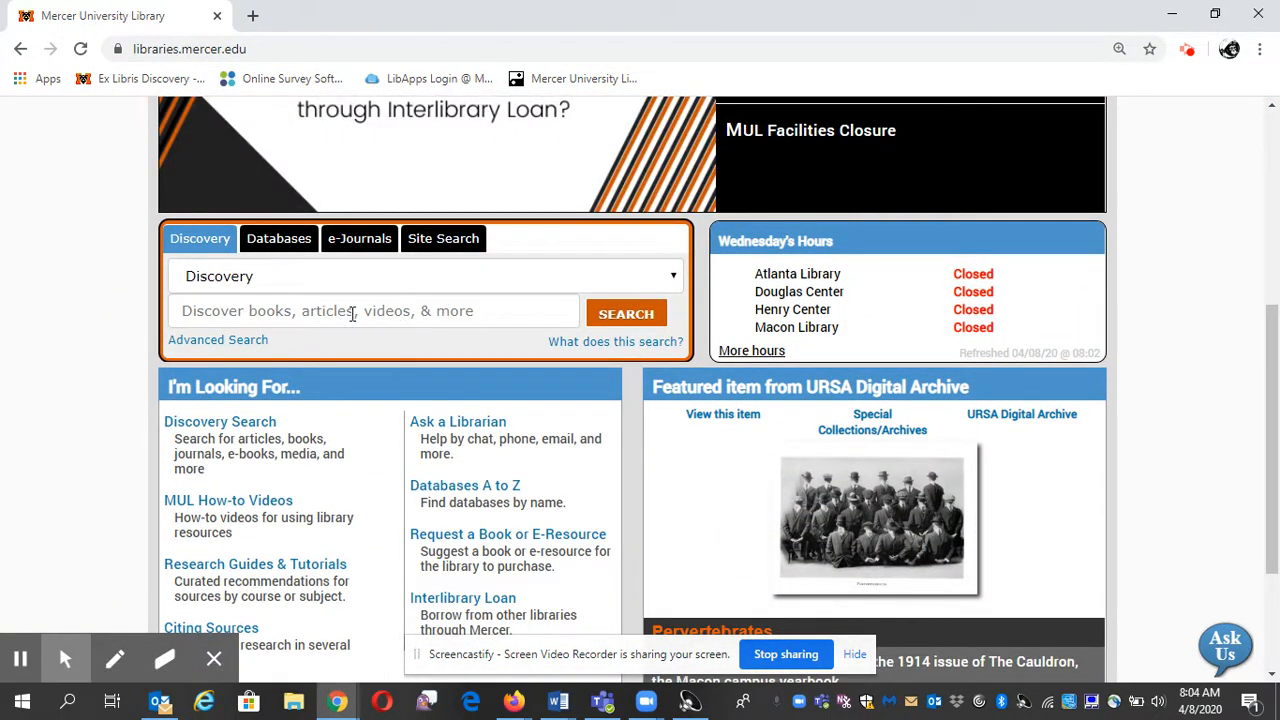
mouse_move(316, 322)
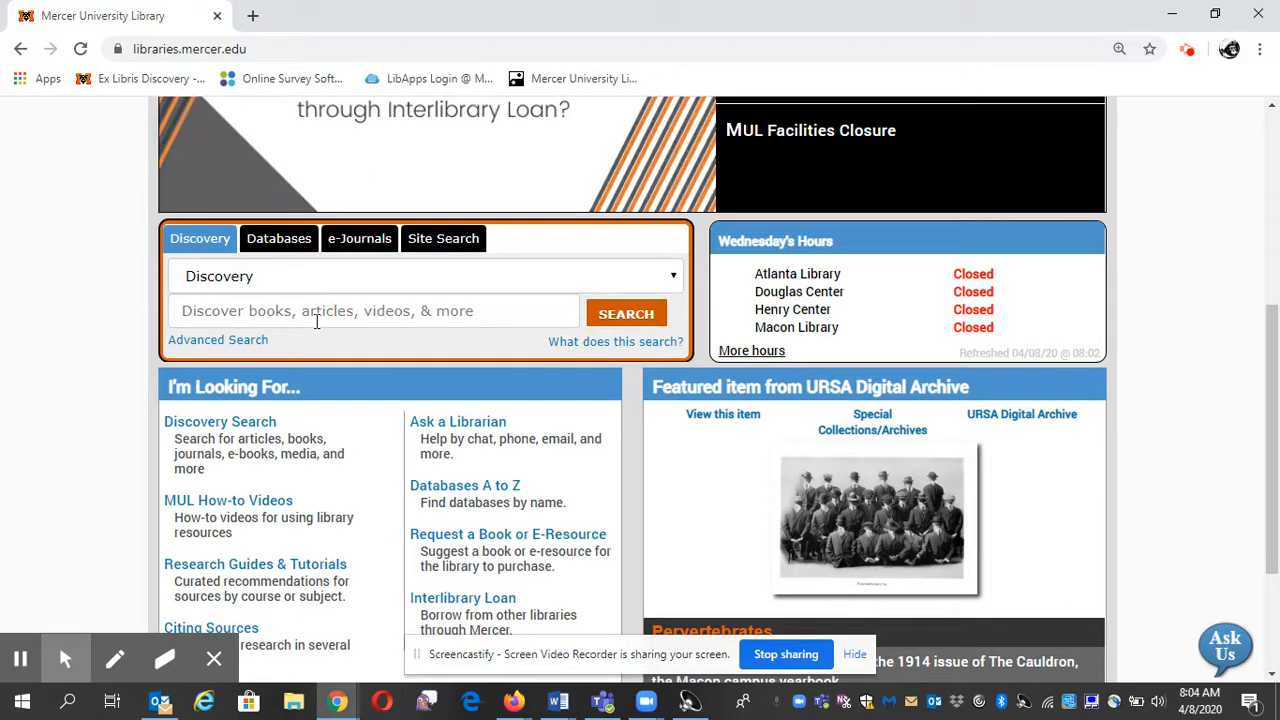
click(372, 310)
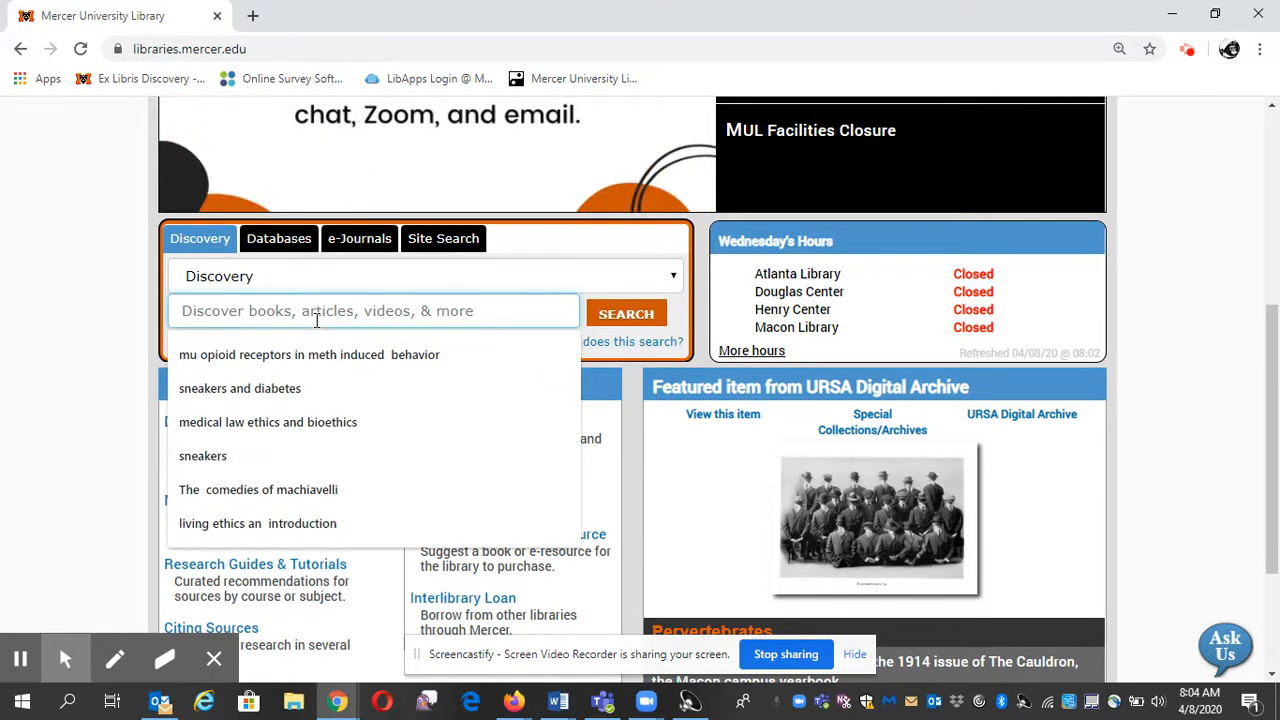
text(sneakers and diabetes)
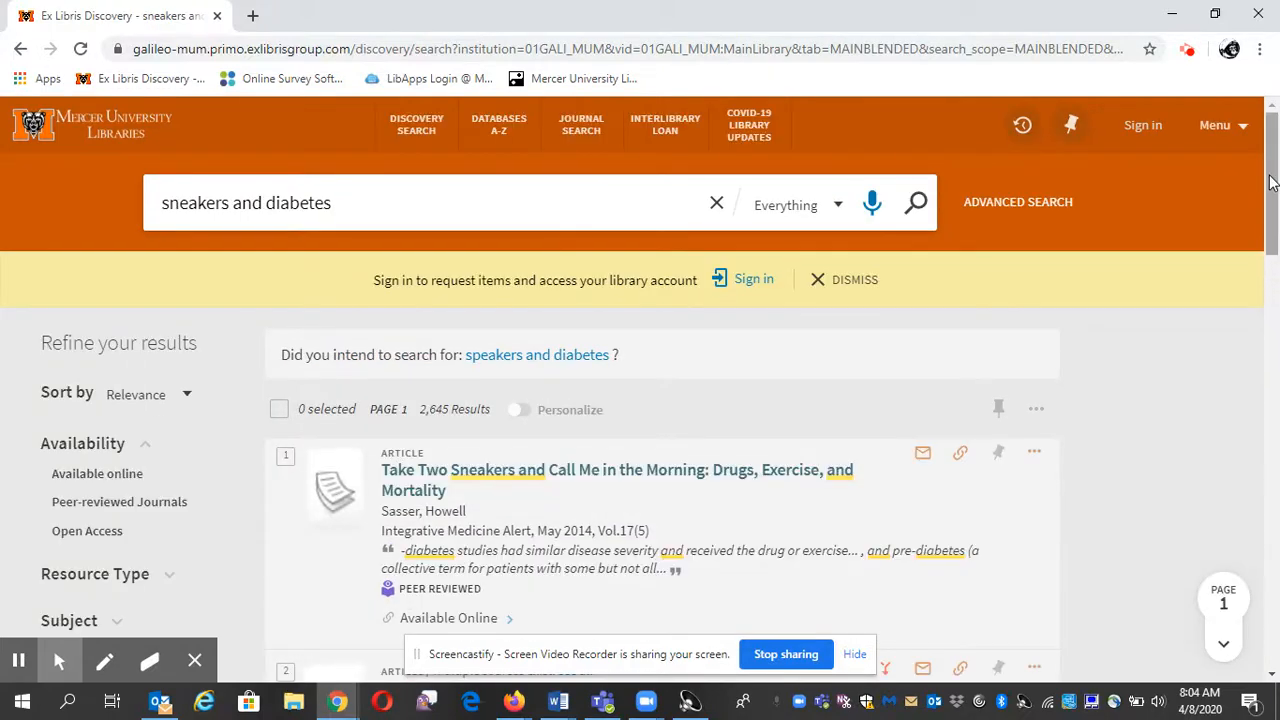
Step: Apply the Peer-reviewed Journals availability filter, narrowing results to 210
scroll(down, 3)
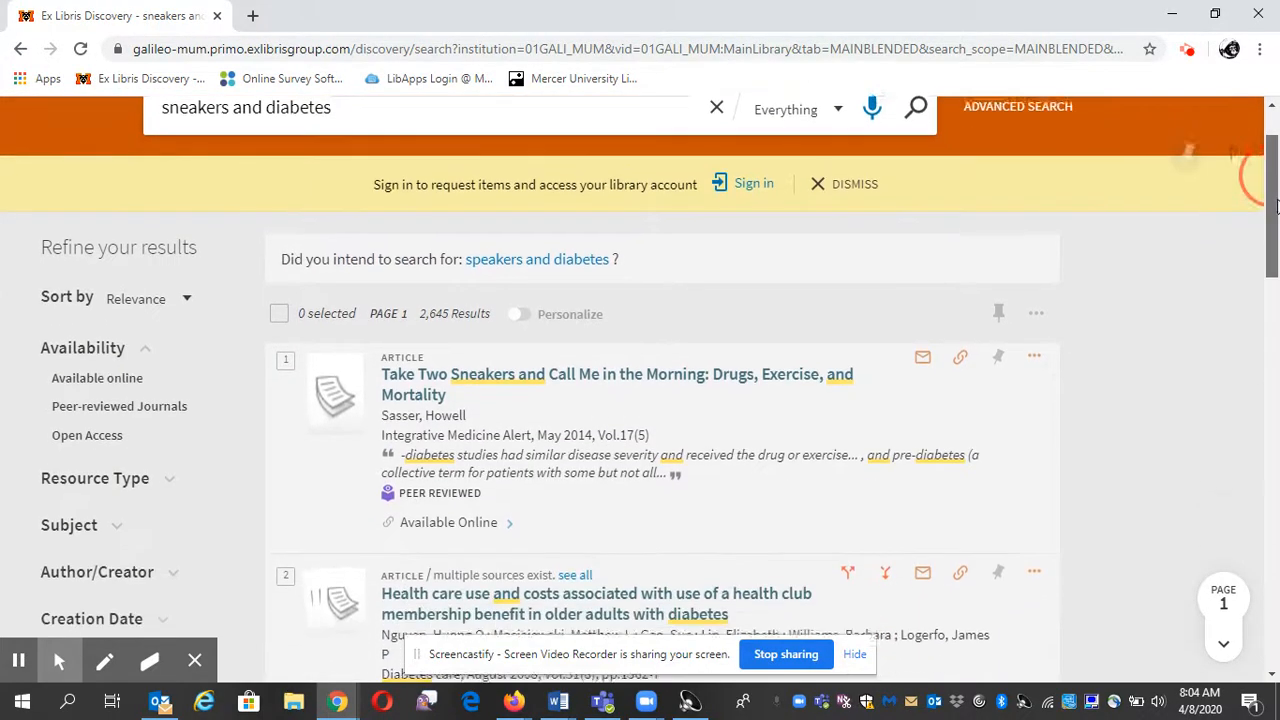
scroll(down, 3)
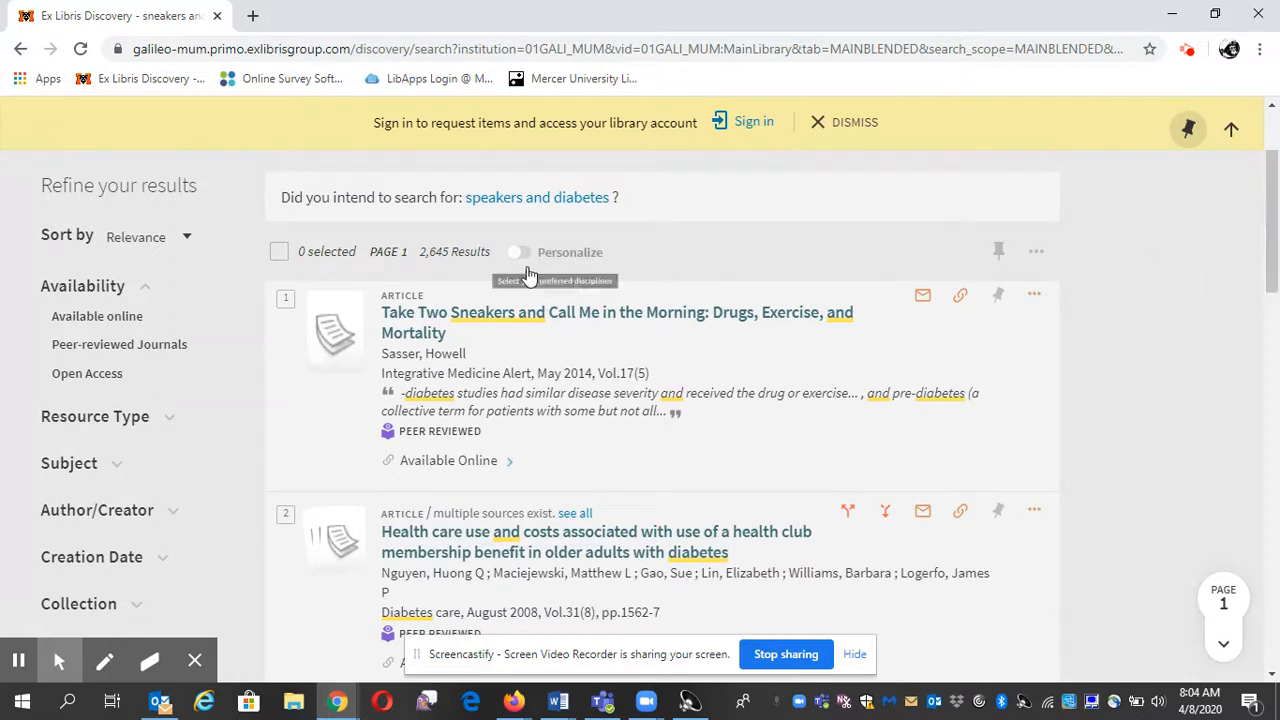
mouse_move(456, 256)
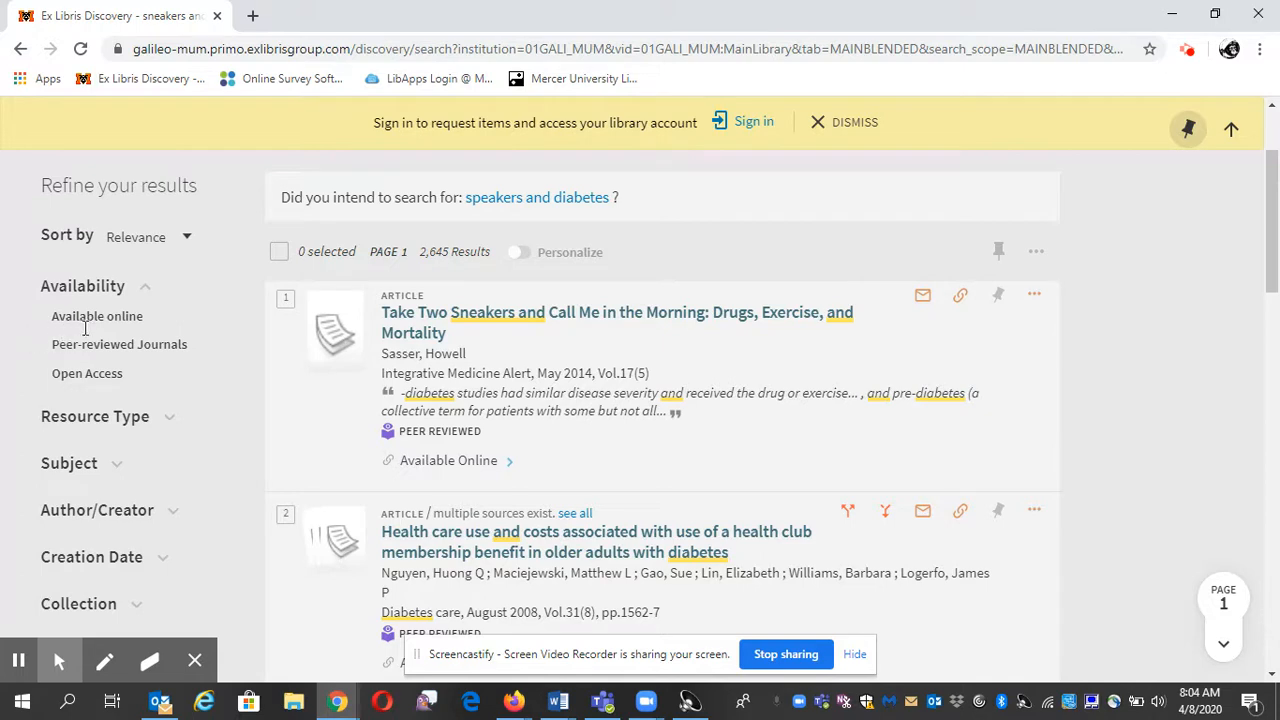
mouse_move(120, 344)
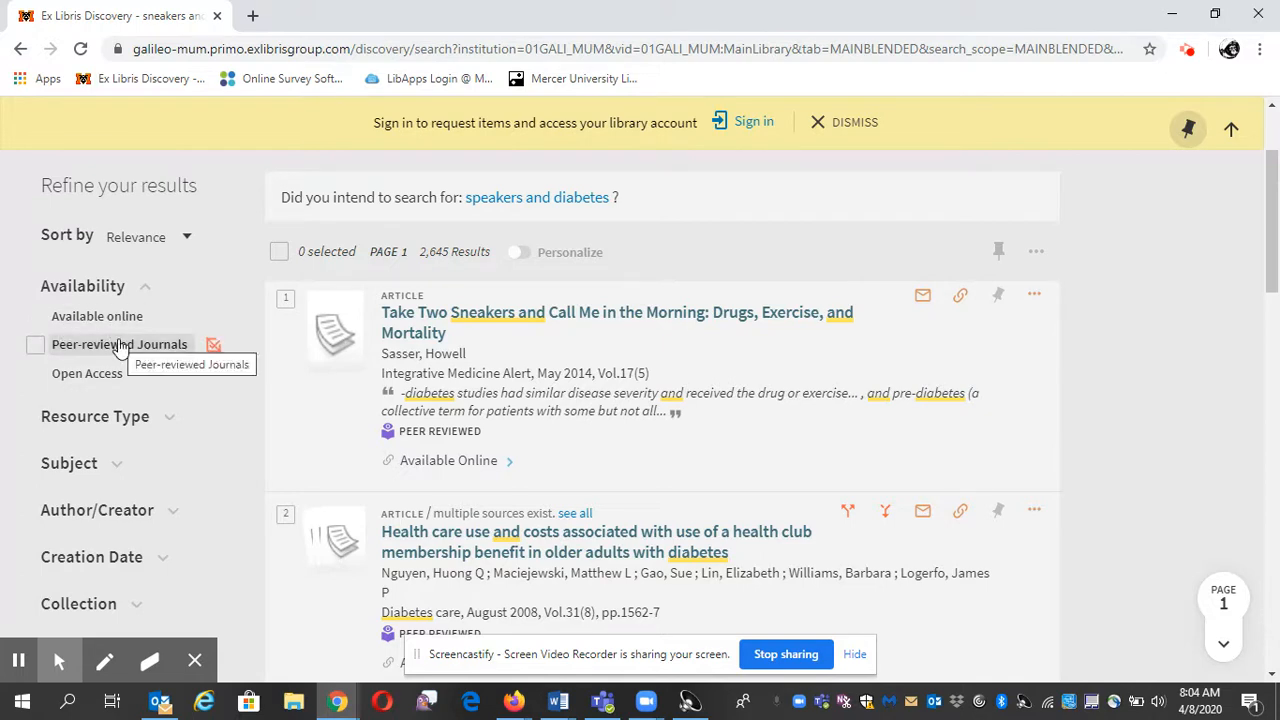
click(44, 344)
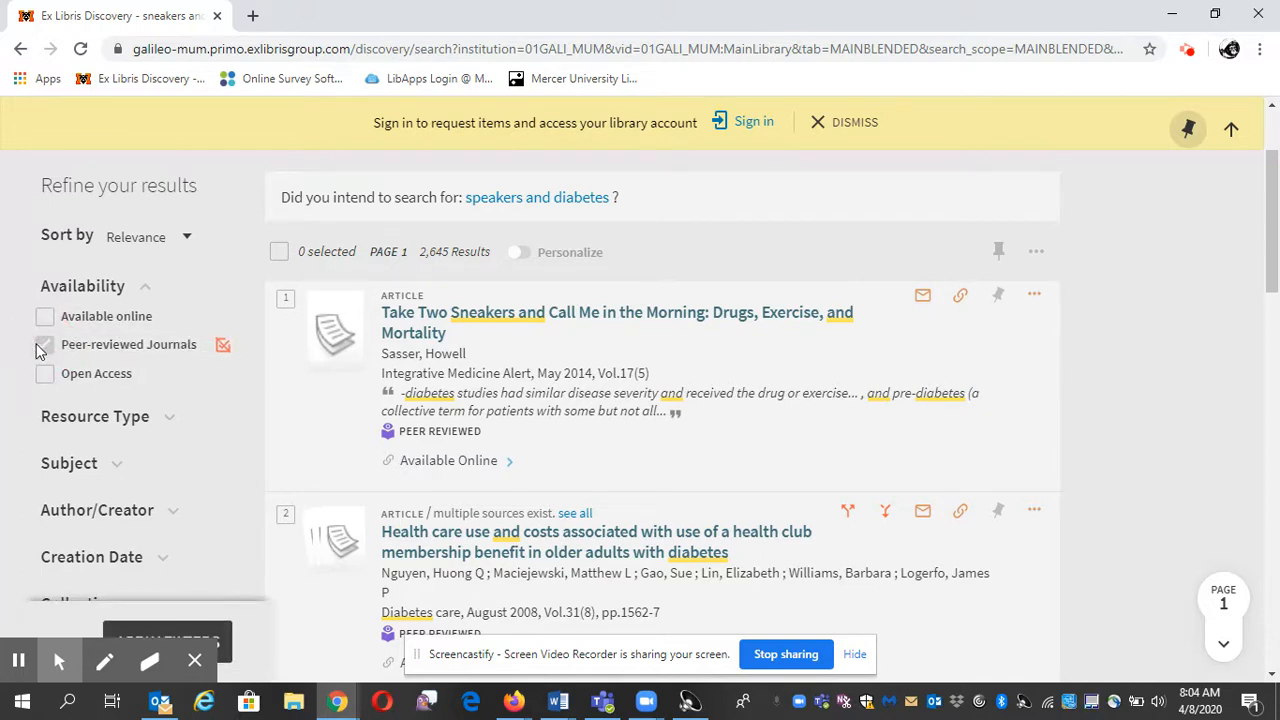
click(44, 344)
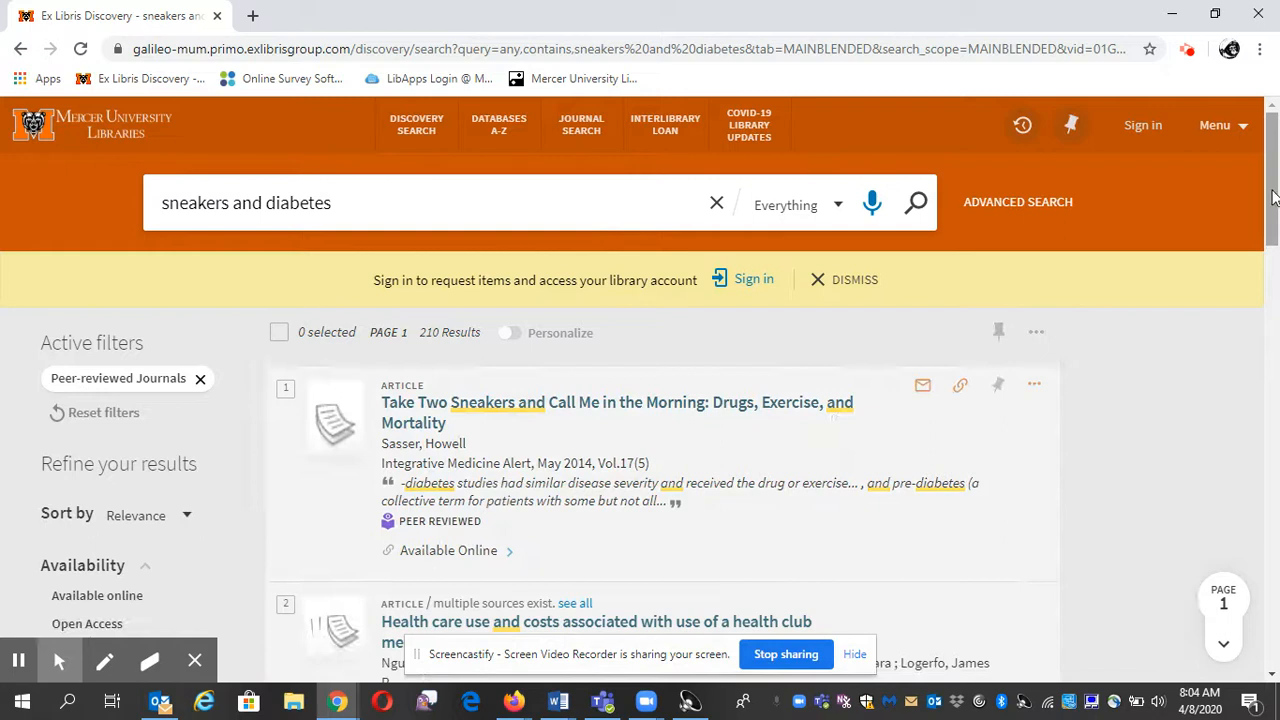
Step: Open the full record for the first result, 'Take Two Sneakers and Call Me in the Morning'
scroll(down, 3)
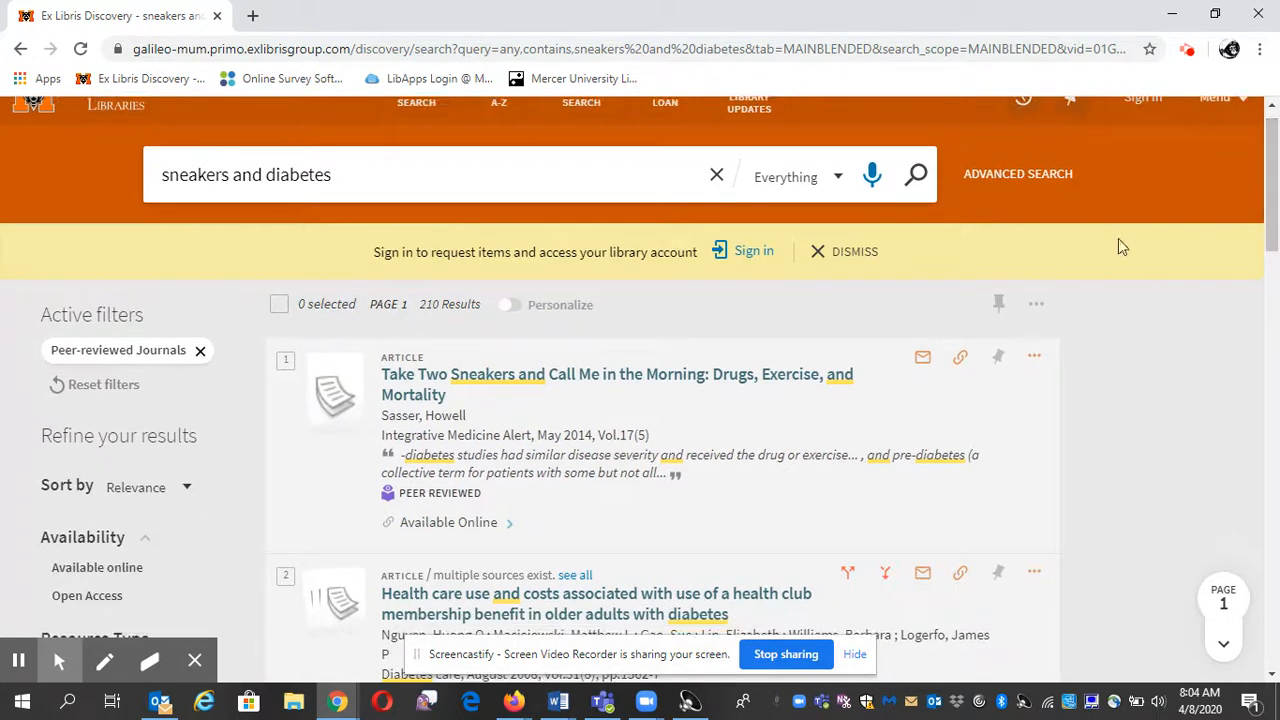
mouse_move(444, 328)
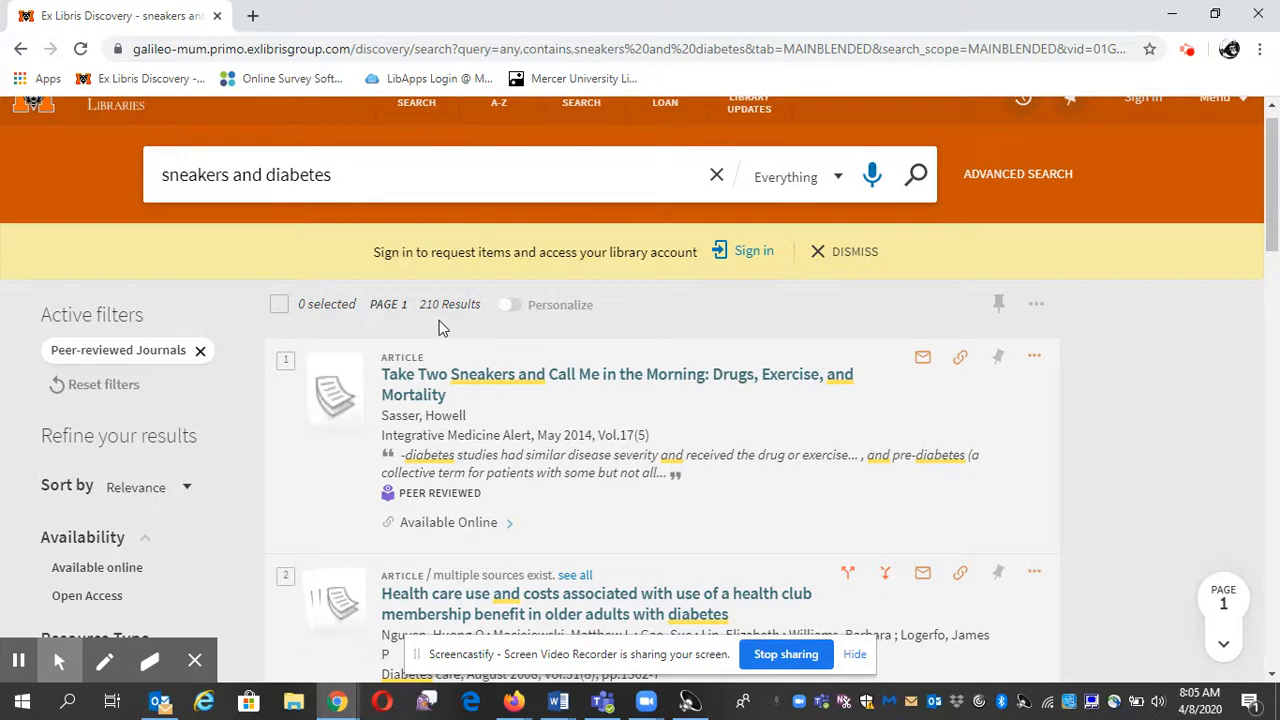
mouse_move(634, 380)
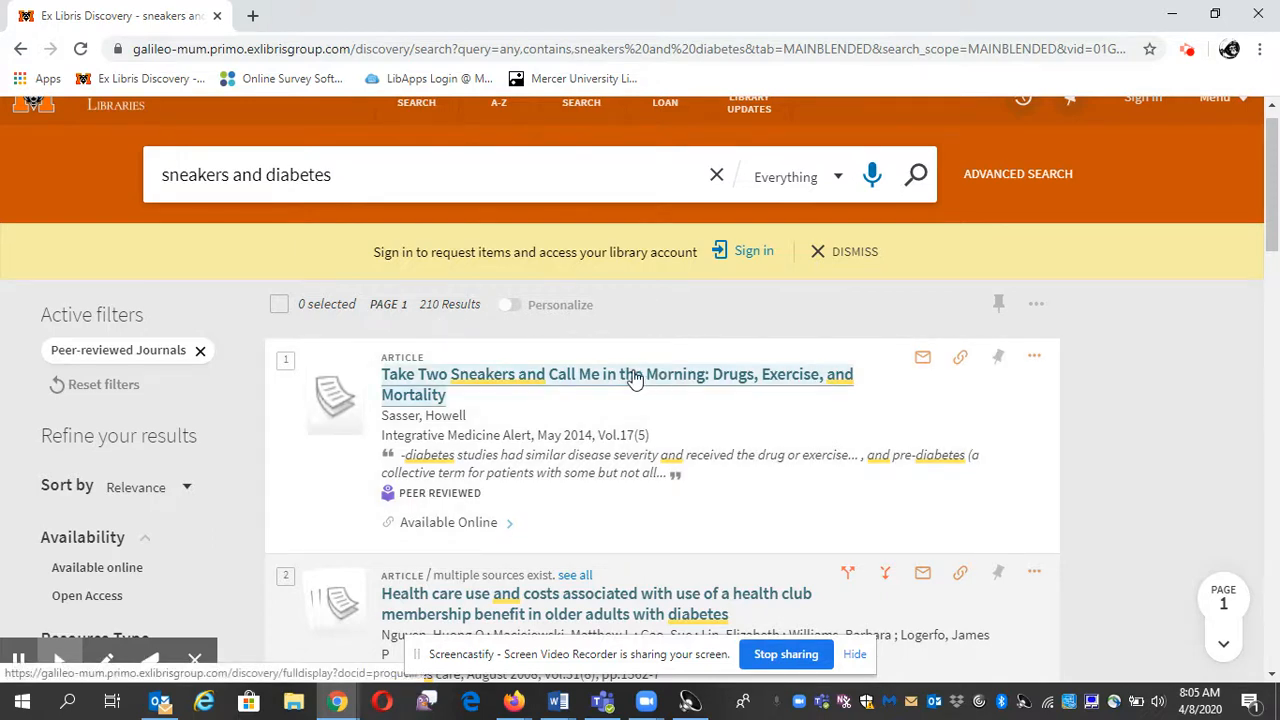
click(636, 374)
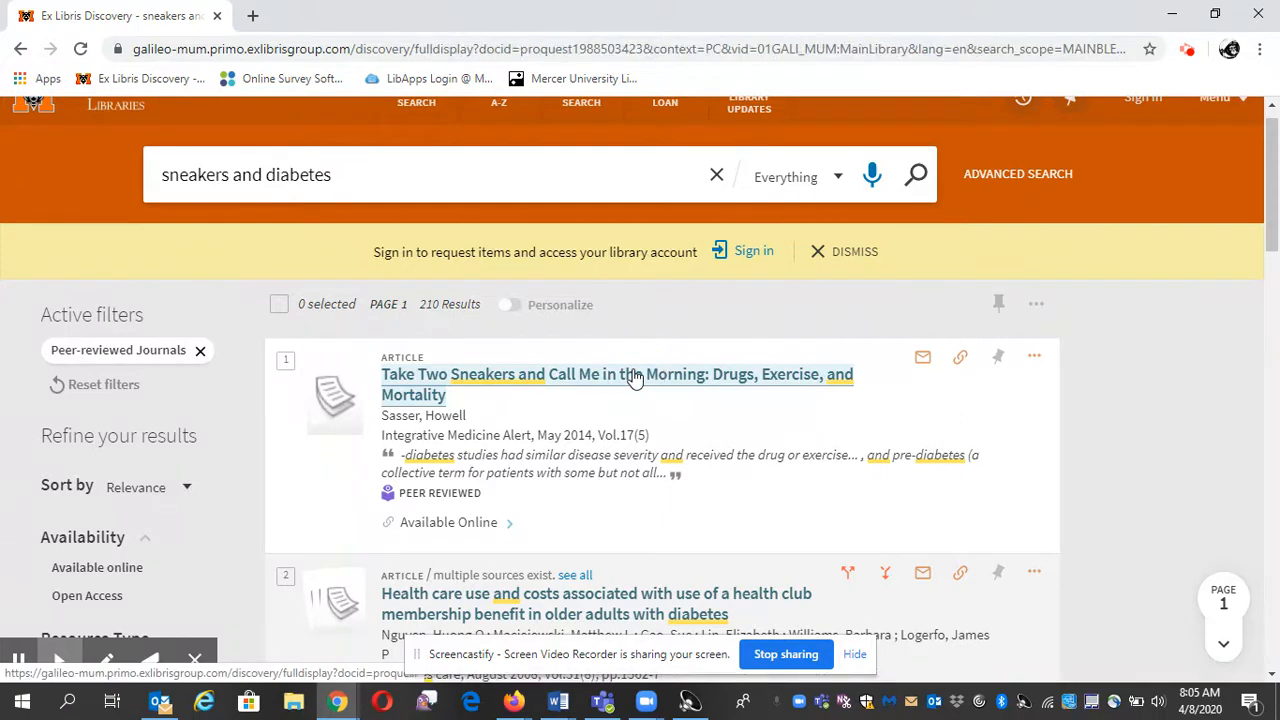
Step: Follow the Online Access link to the article's full text in Consumer Health Database
click(636, 374)
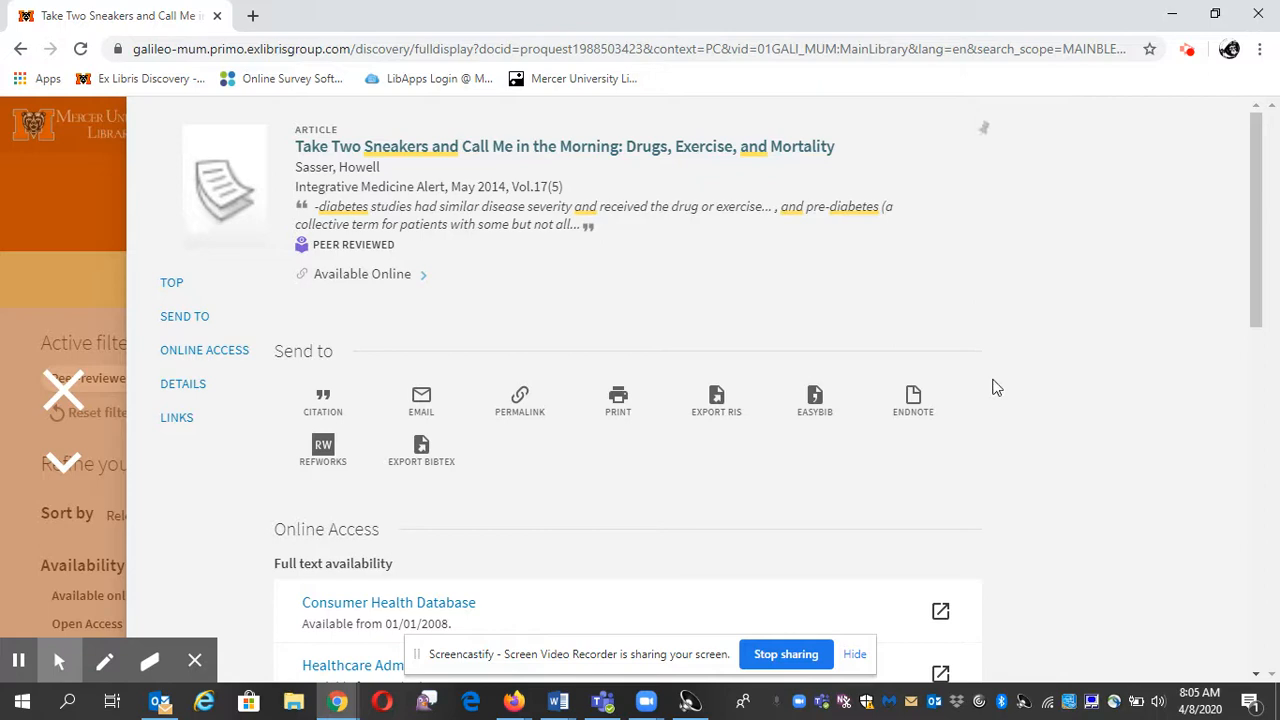
mouse_move(1230, 210)
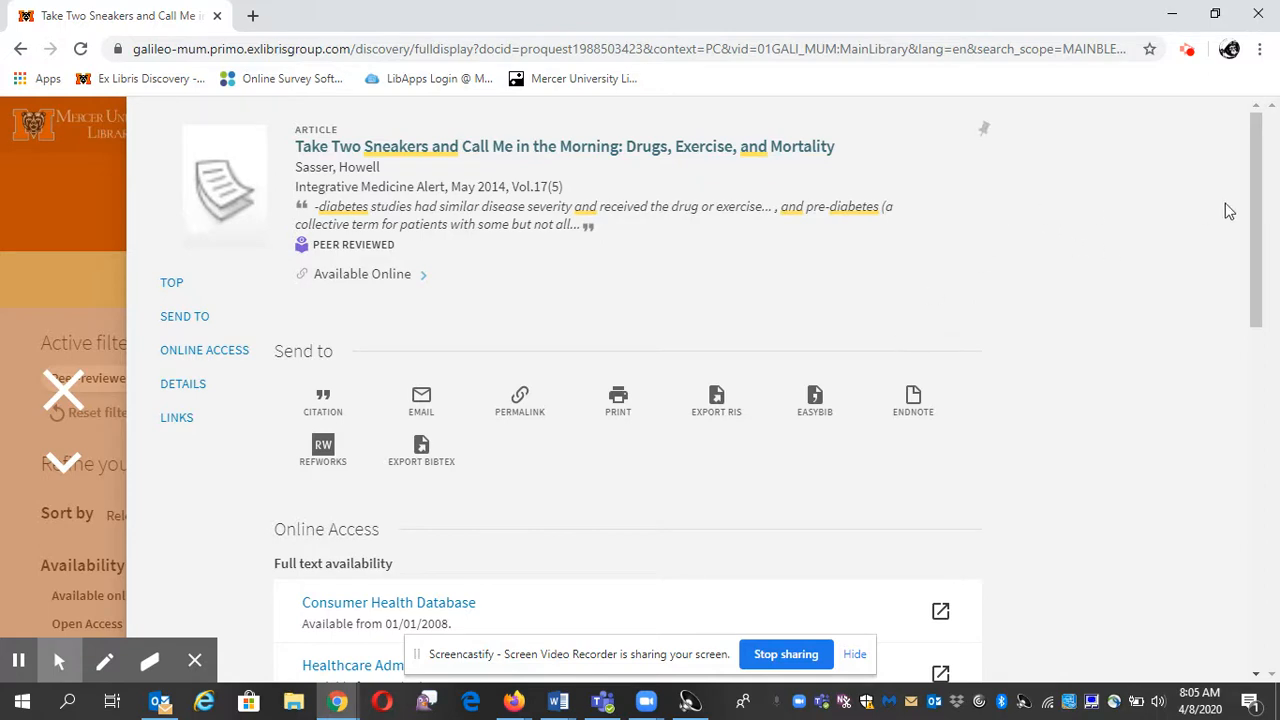
scroll(down, 3)
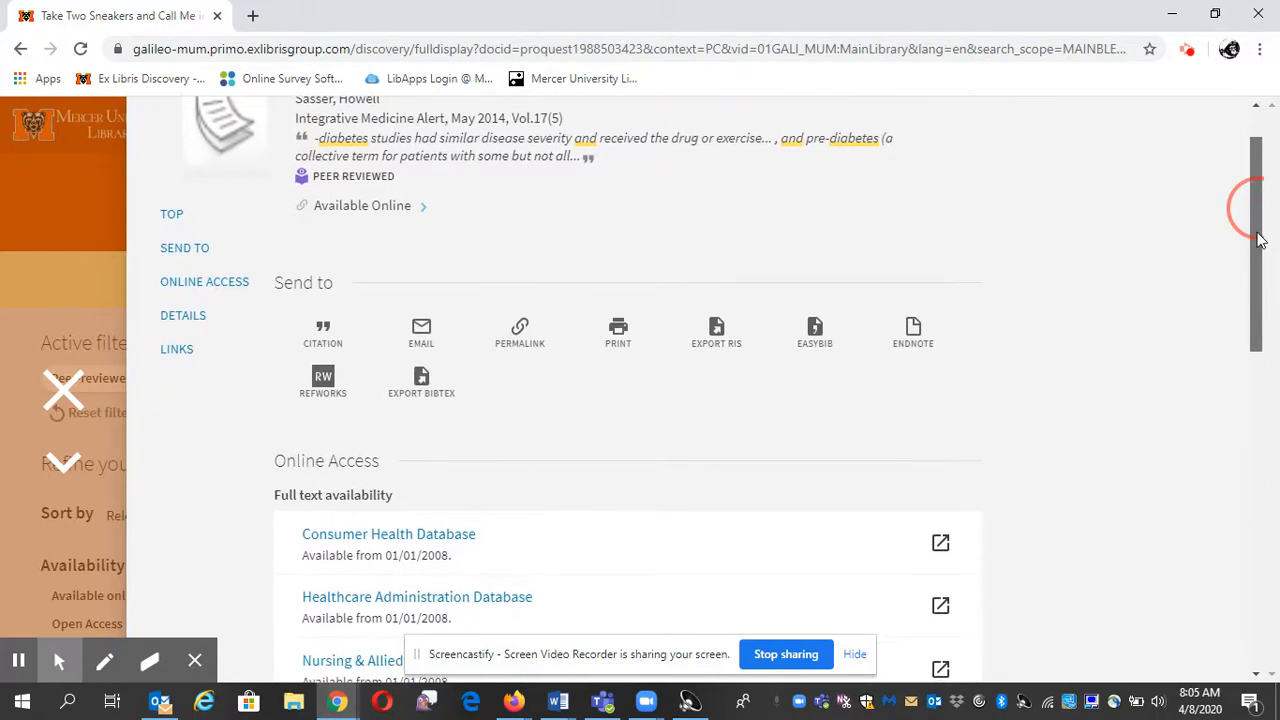
scroll(down, 3)
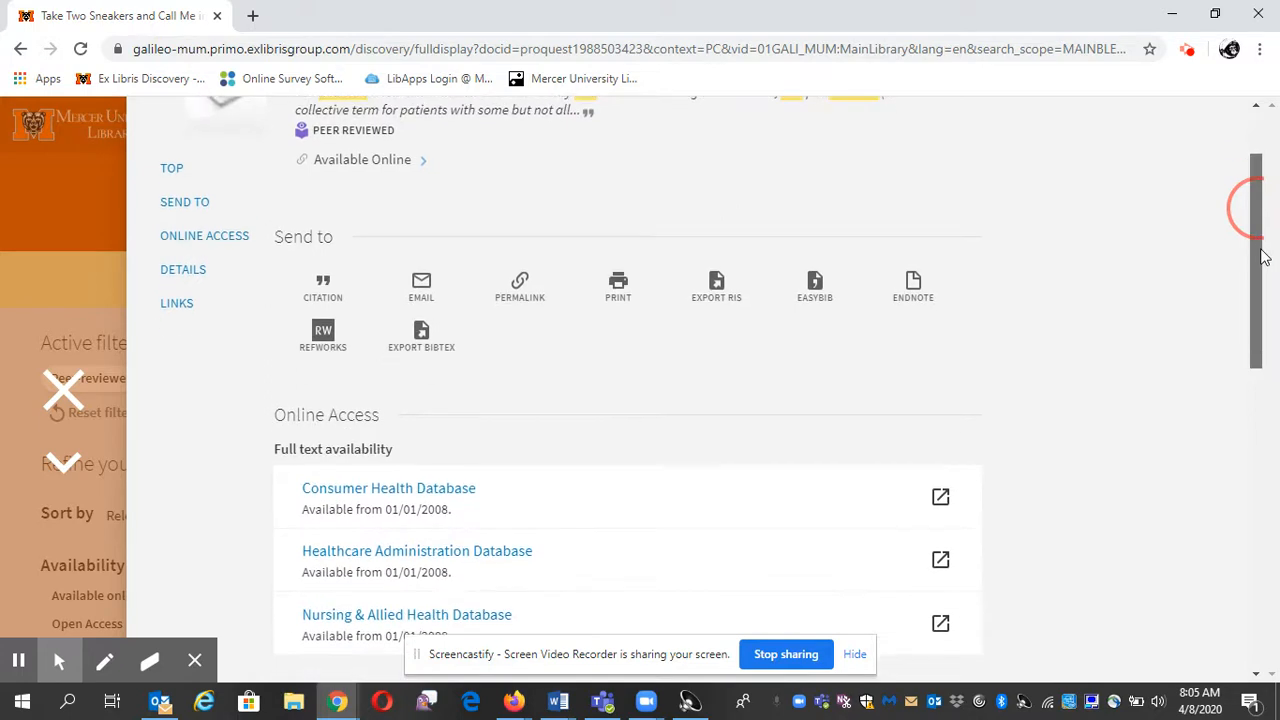
mouse_move(284, 464)
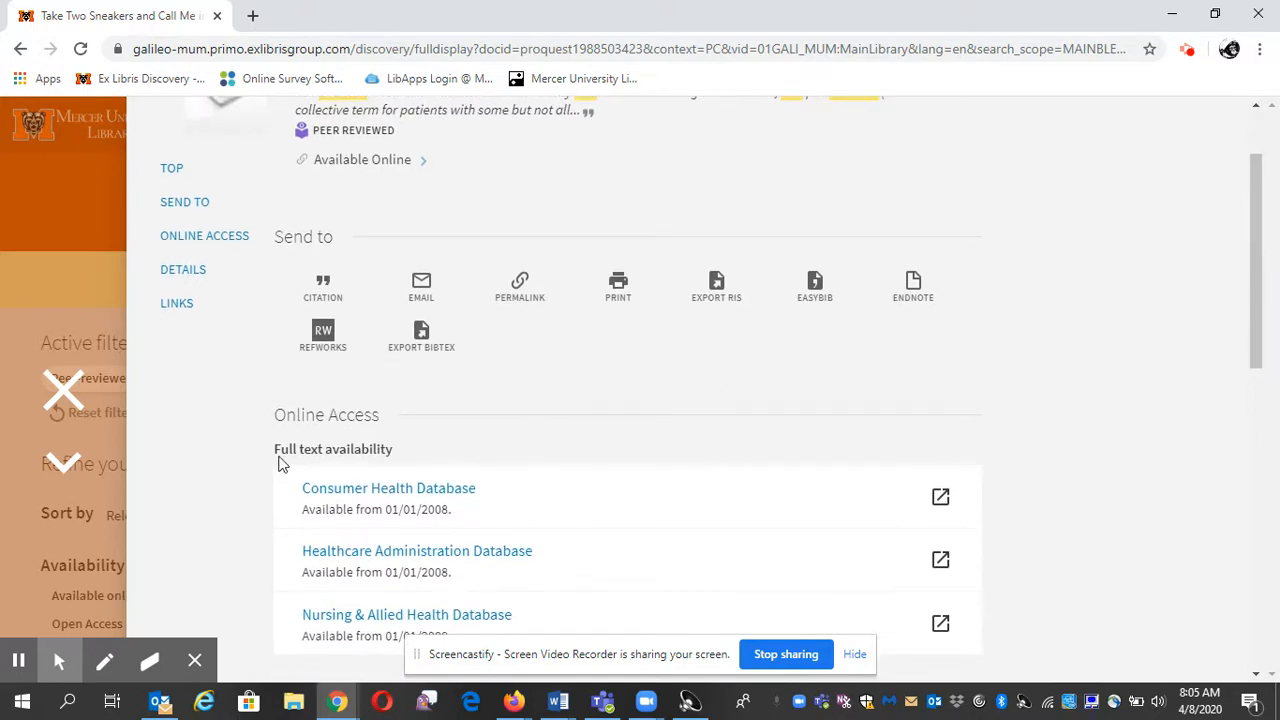
mouse_move(940, 500)
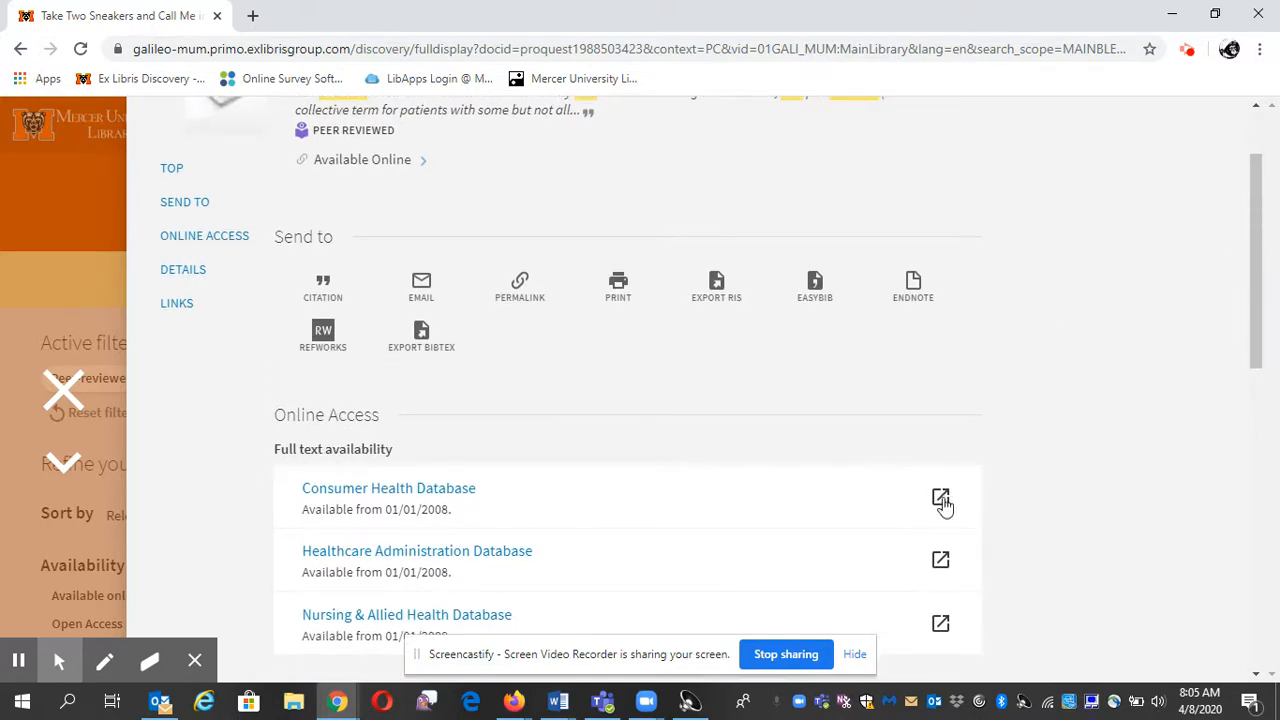
click(940, 500)
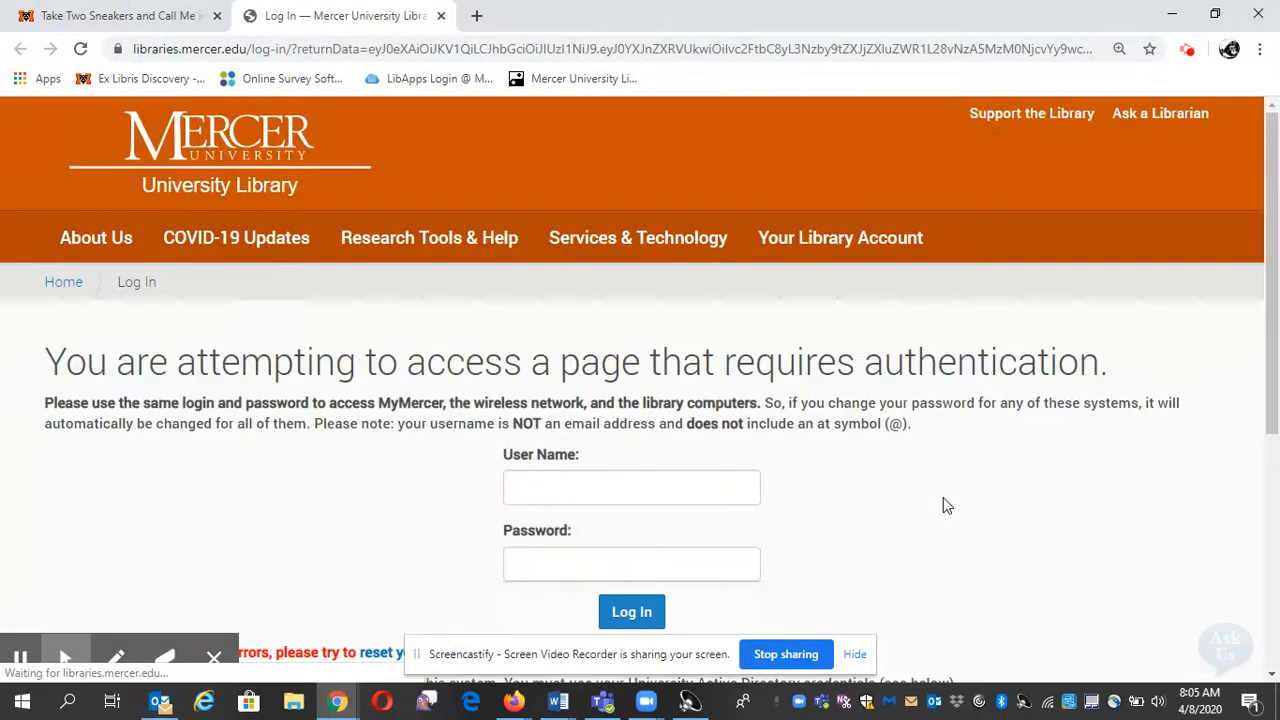
Step: Log in with the saved library username and password so the article opens in ProQuest
click(632, 488)
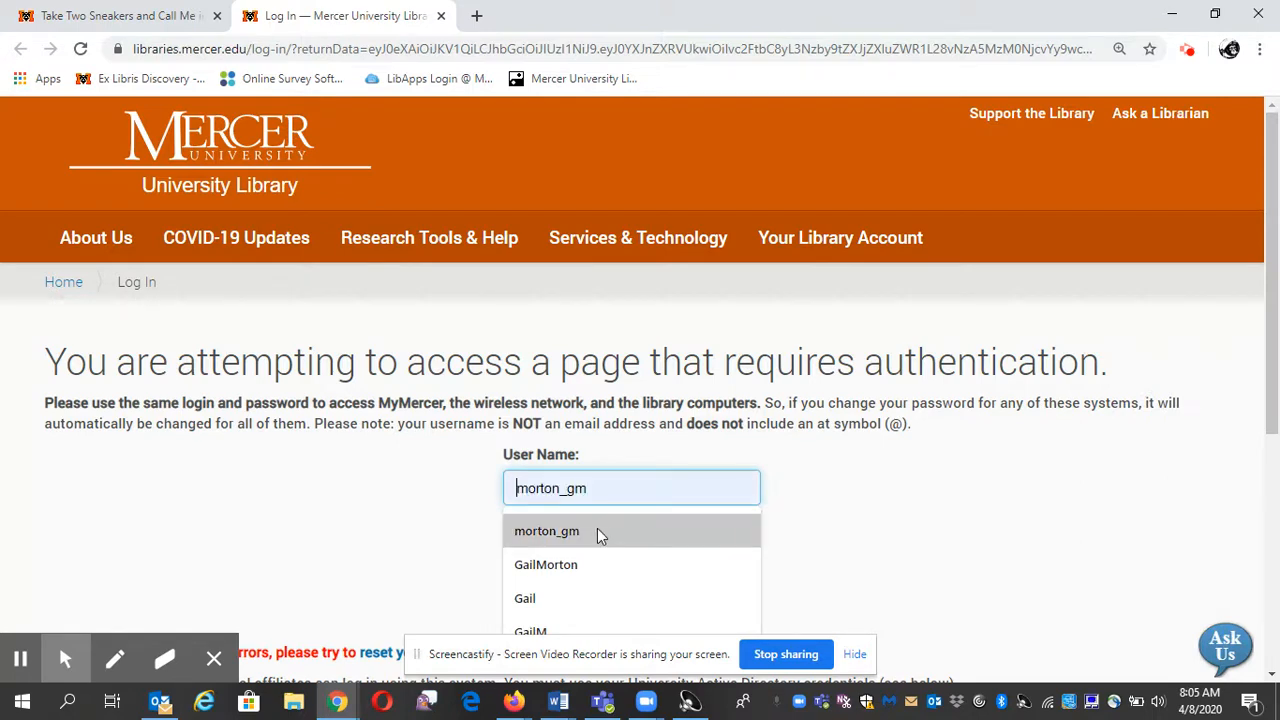
click(546, 532)
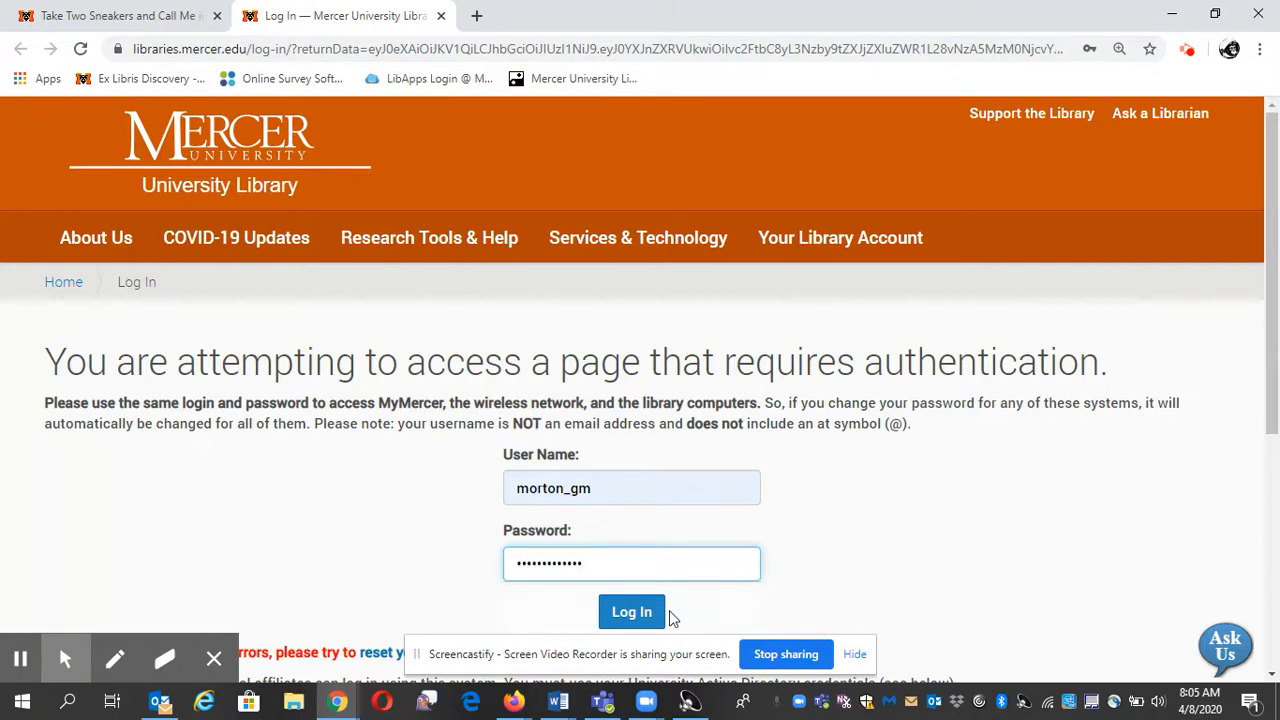
click(632, 612)
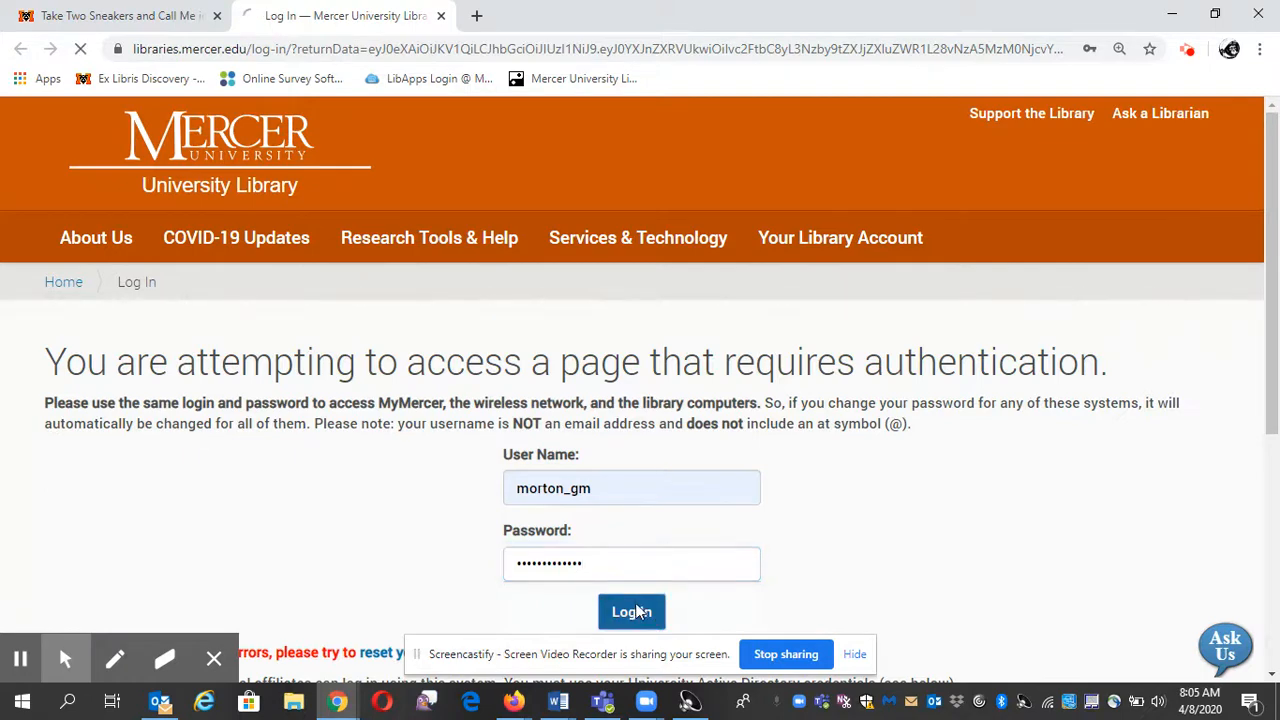
click(632, 612)
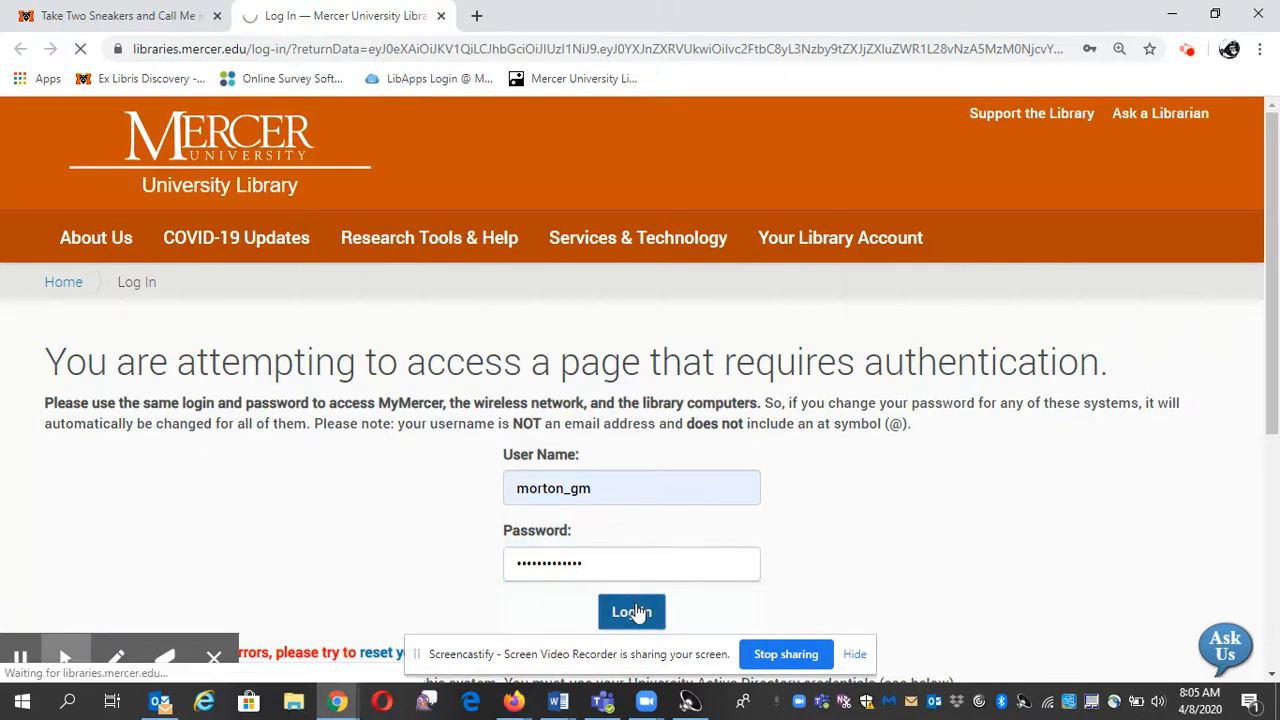
click(632, 612)
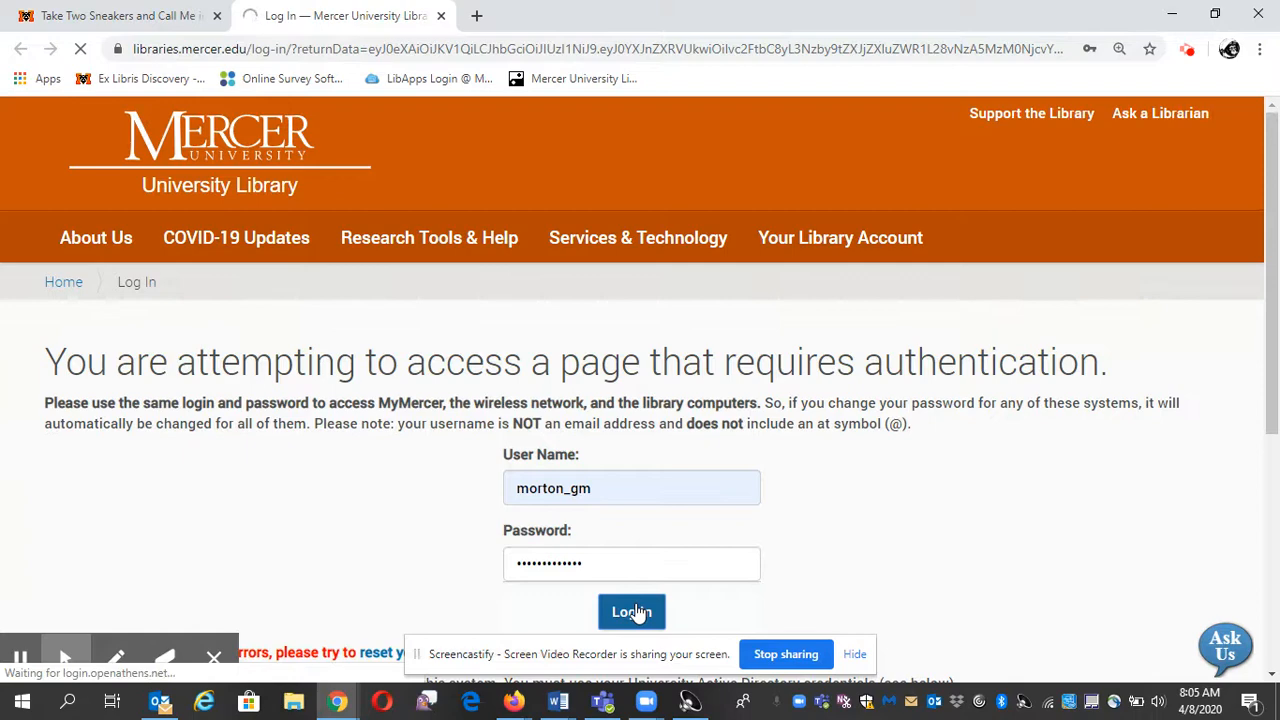
click(632, 612)
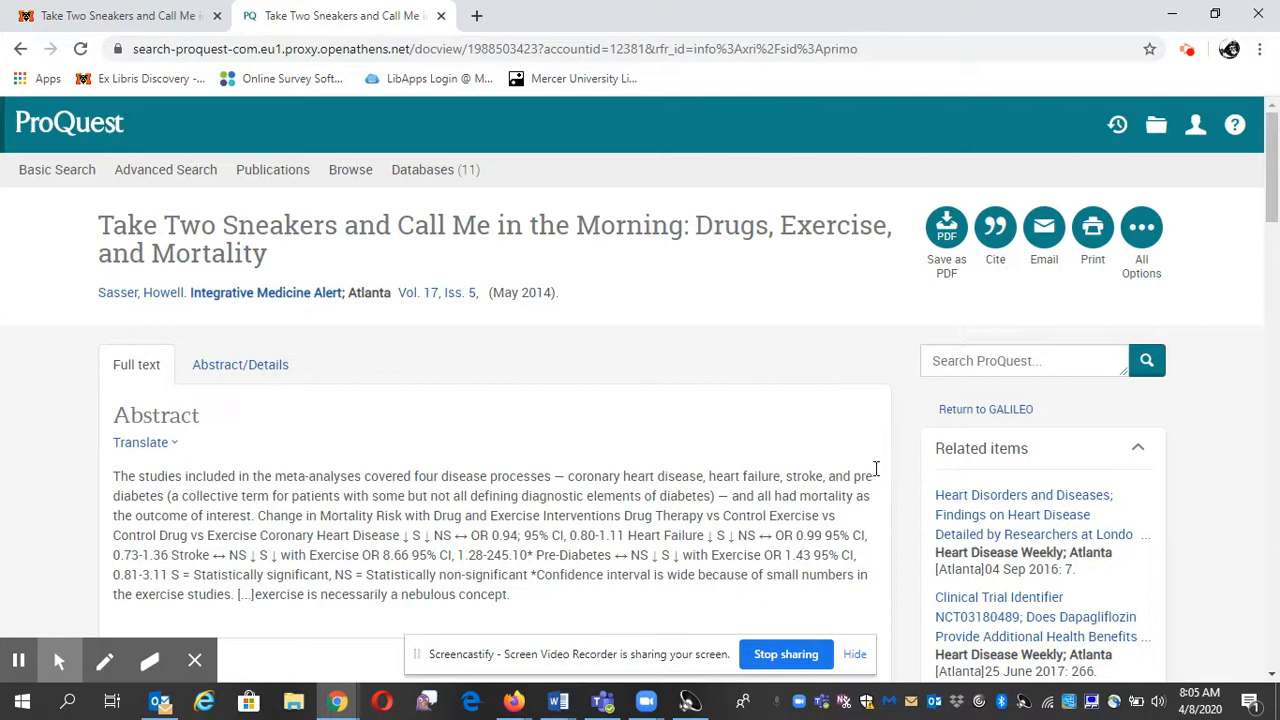
mouse_move(946, 228)
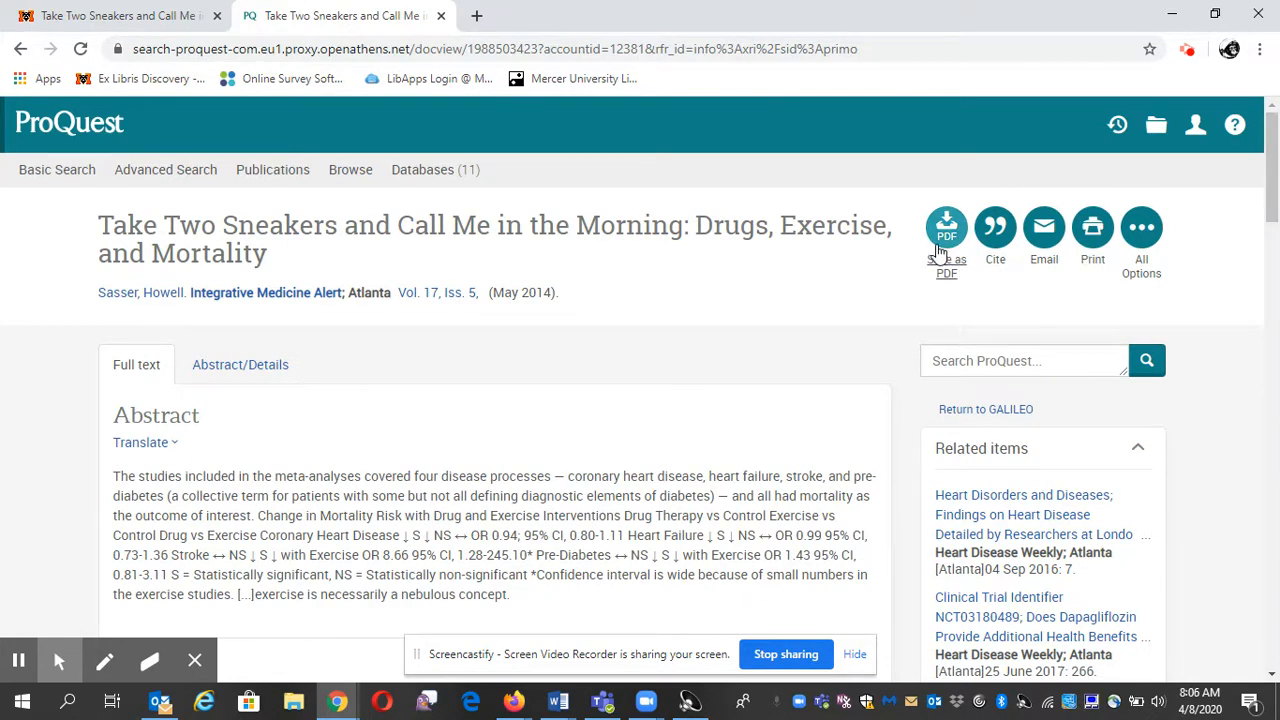
mouse_move(994, 228)
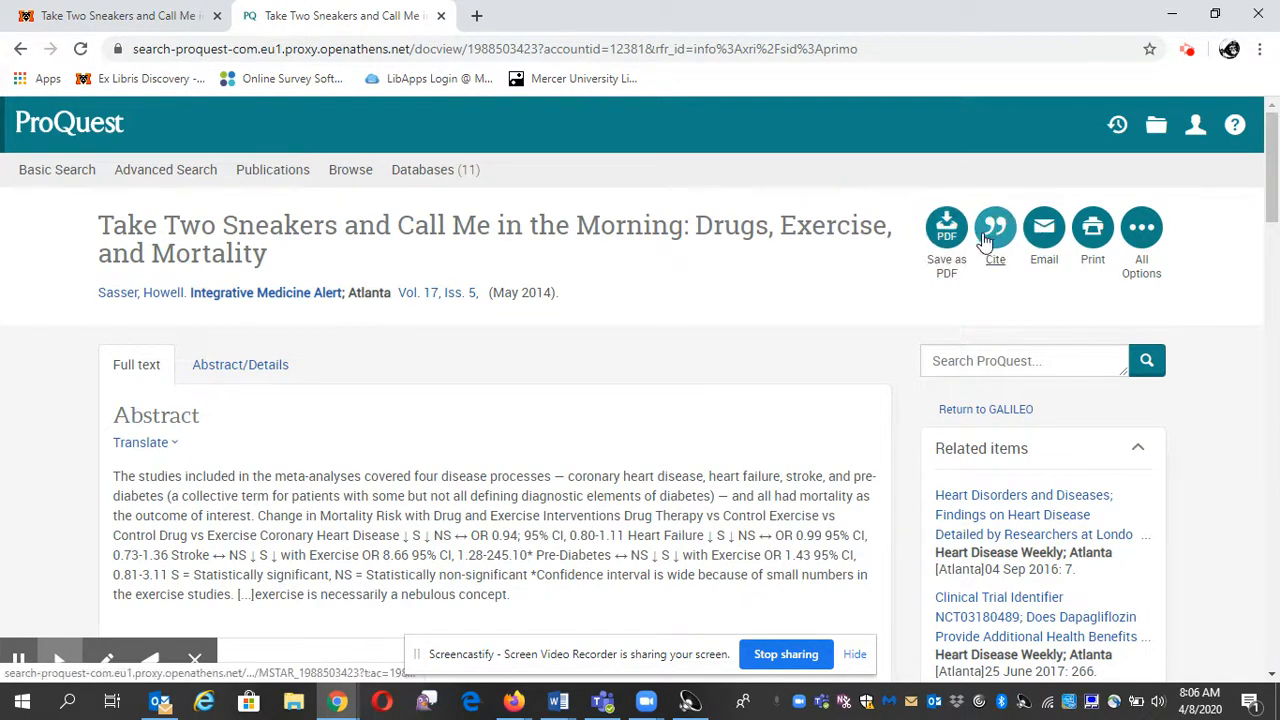
mouse_move(812, 388)
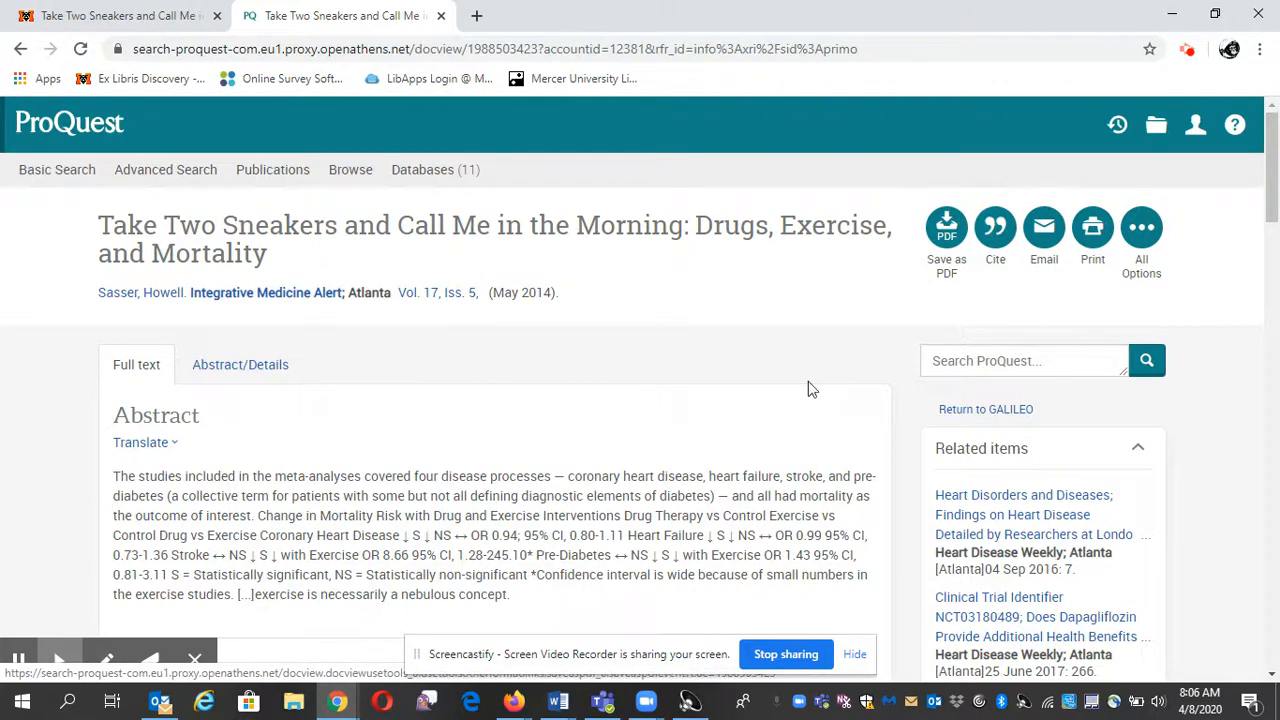